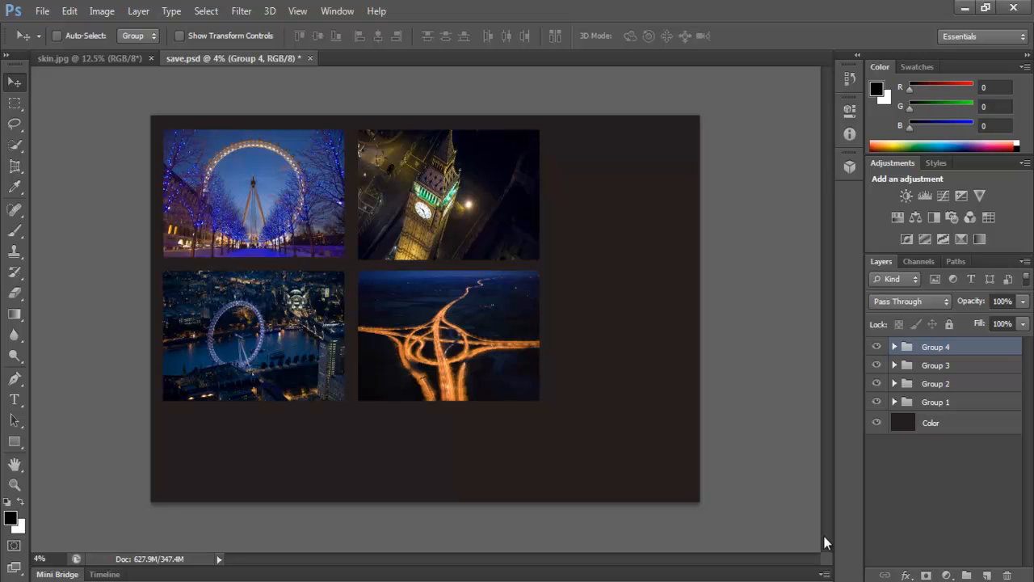
mouse_move(826, 547)
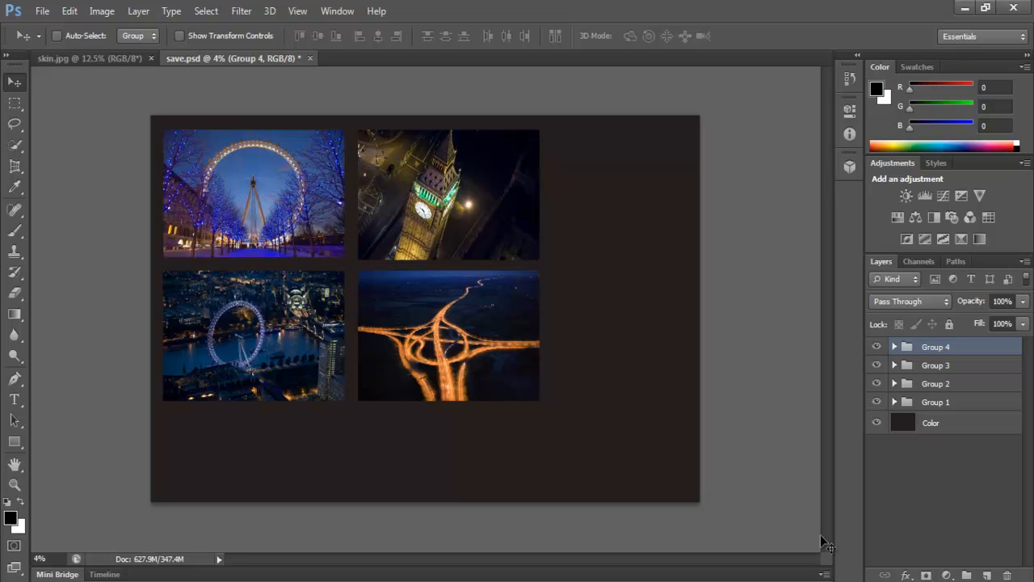
mouse_move(251, 472)
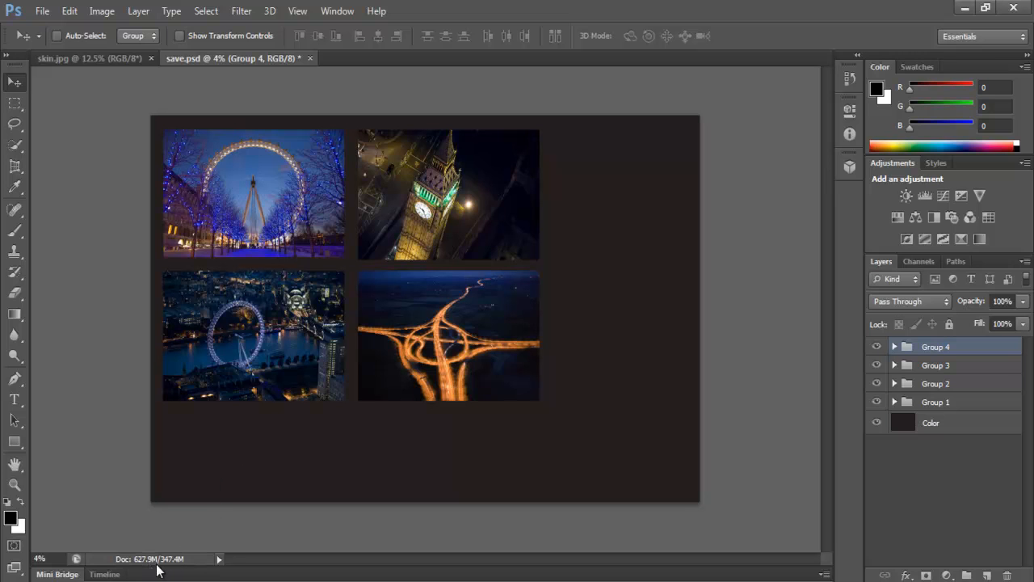
mouse_move(207, 465)
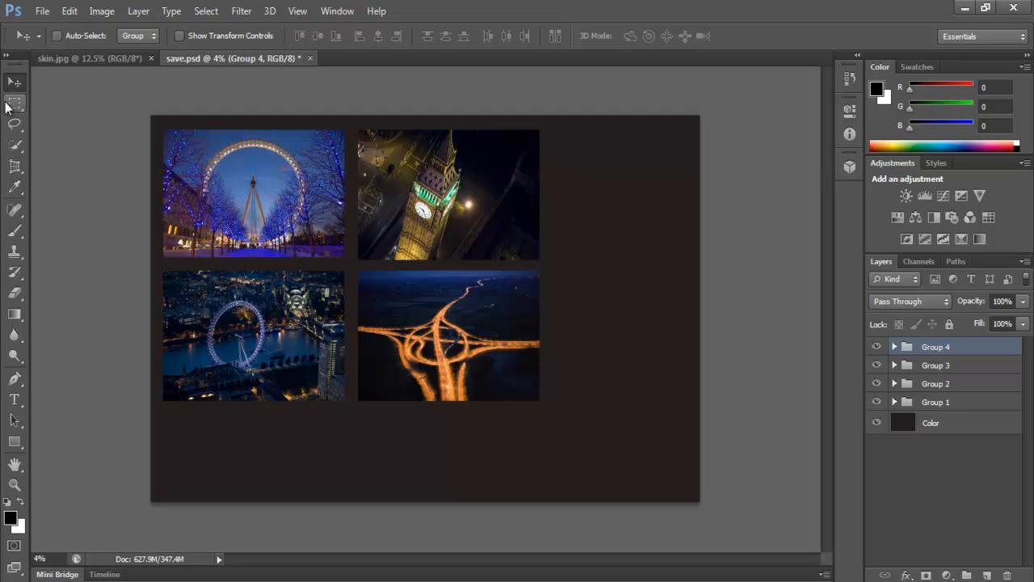
- Save the photo grid as save.psd, viewing skin.jpg while the background save runs
click(42, 10)
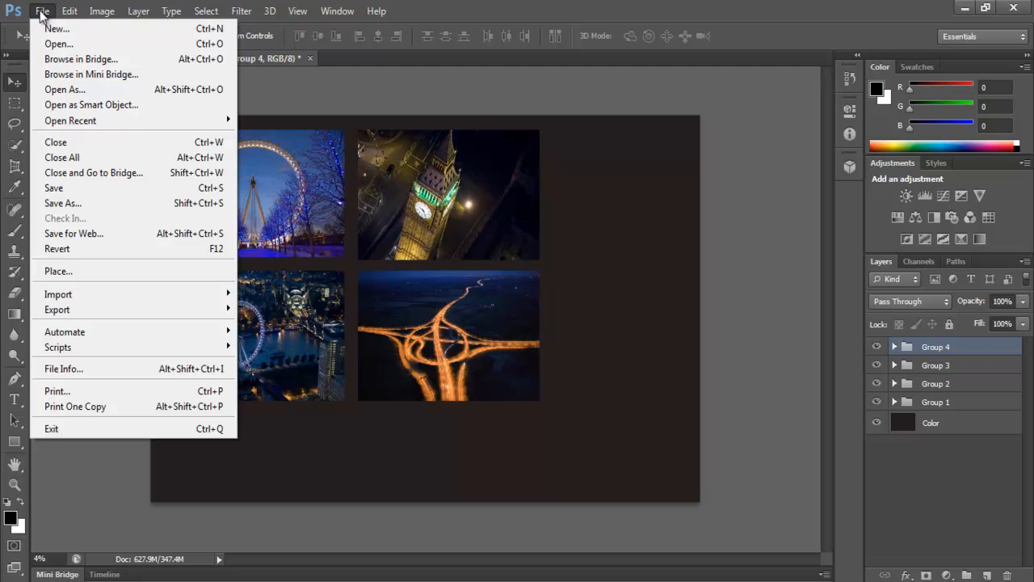
mouse_move(90, 74)
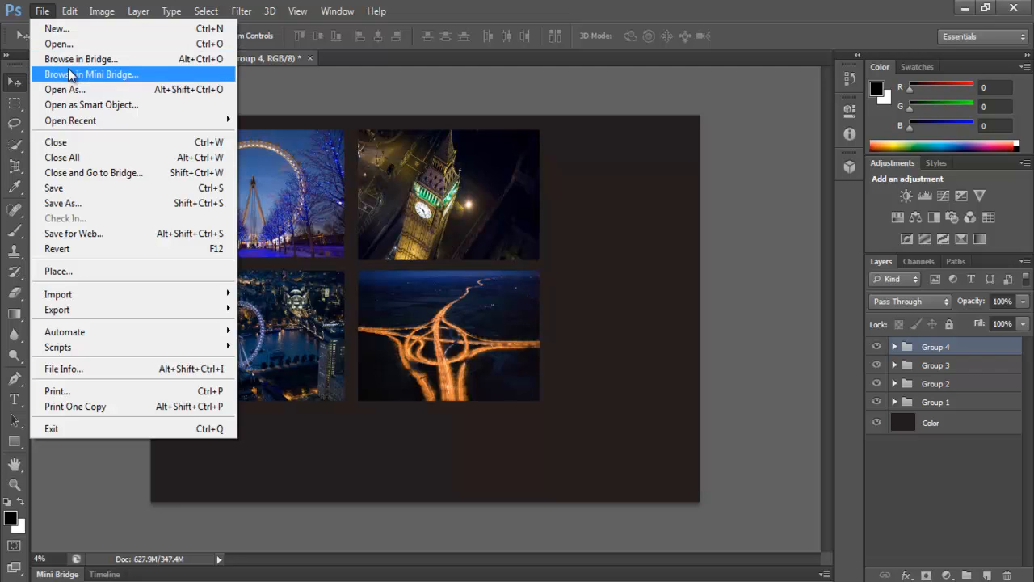
mouse_move(294, 65)
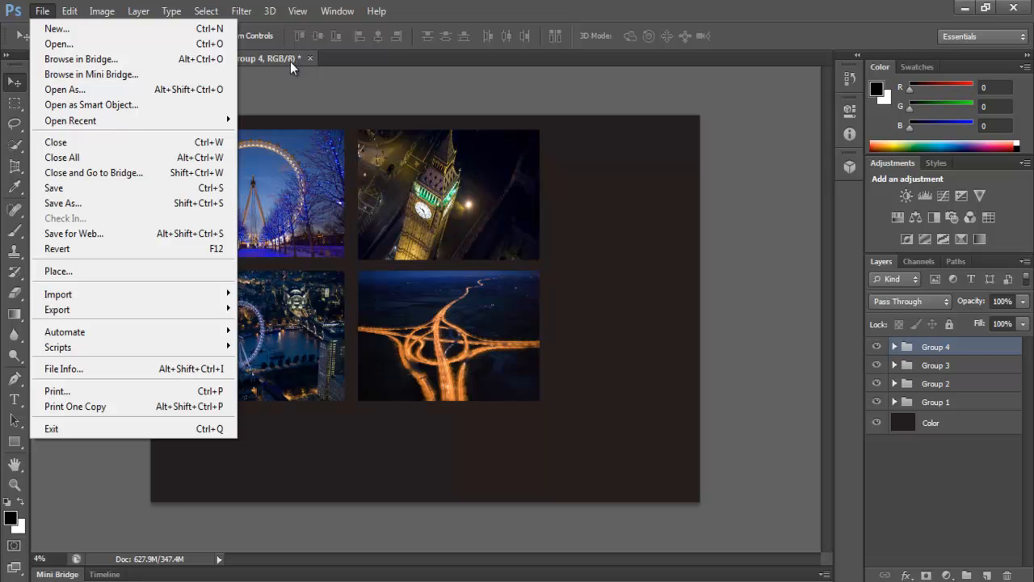
mouse_move(153, 566)
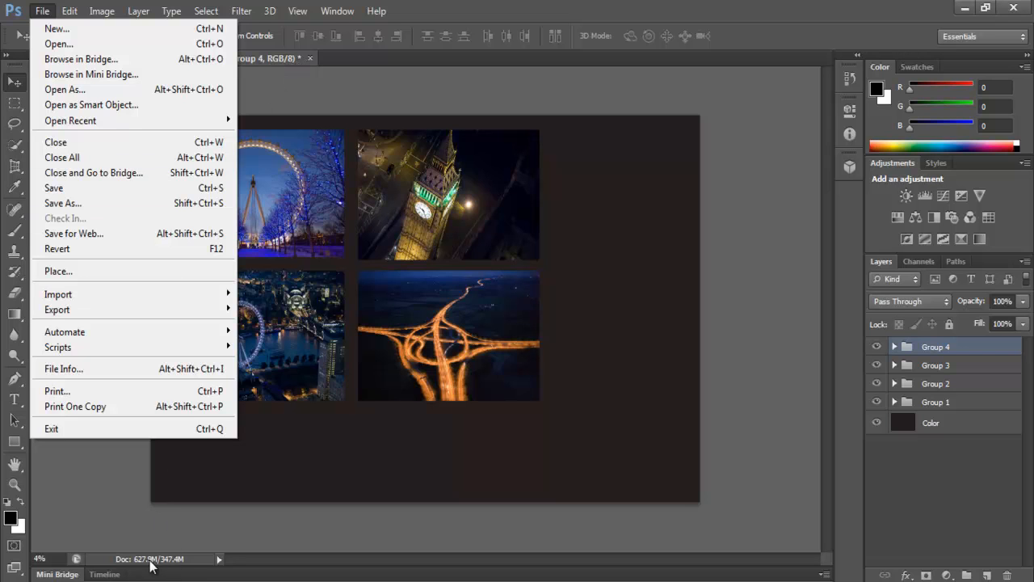
mouse_move(132, 497)
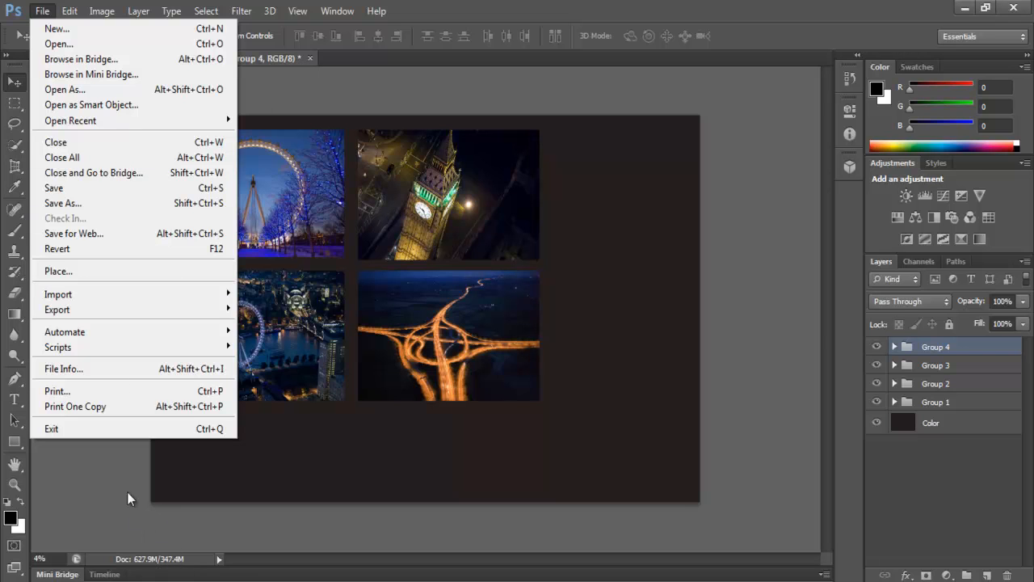
mouse_move(117, 190)
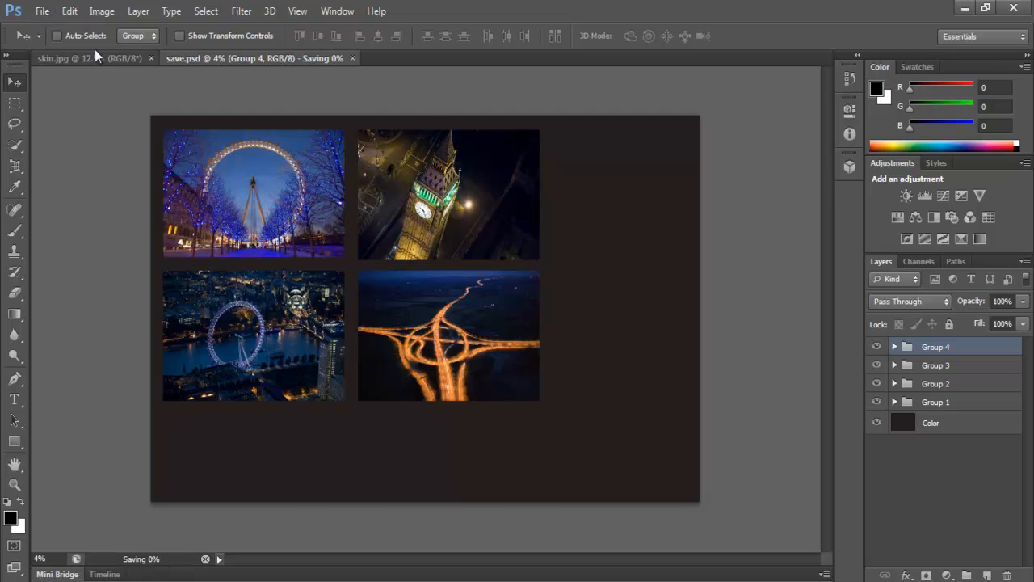
click(62, 58)
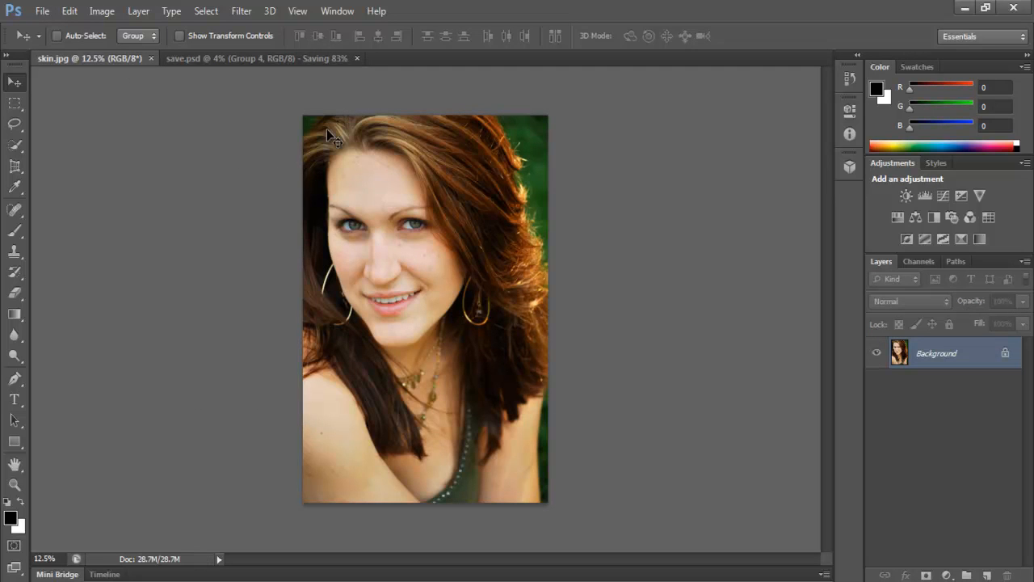
click(234, 58)
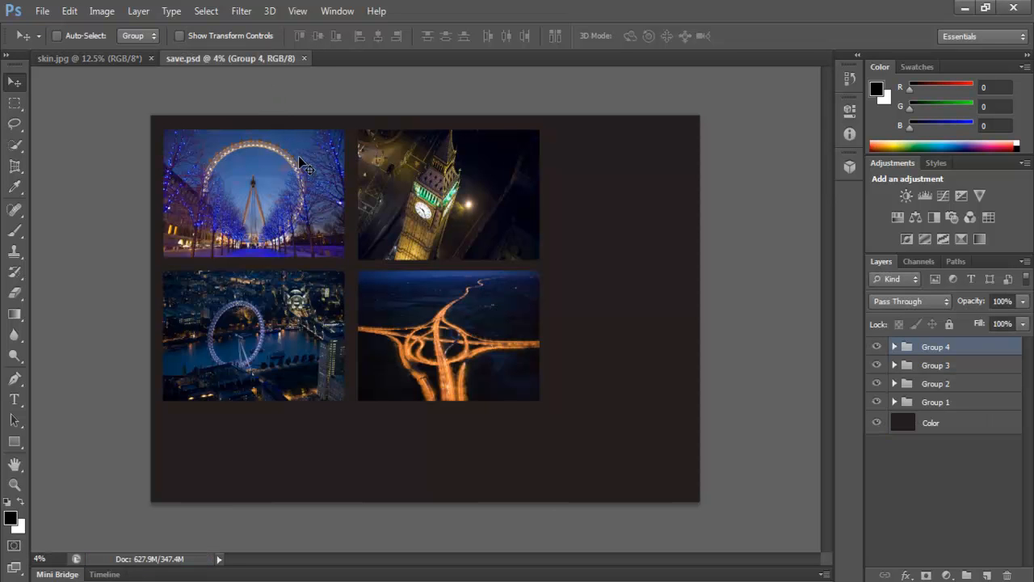
click(68, 10)
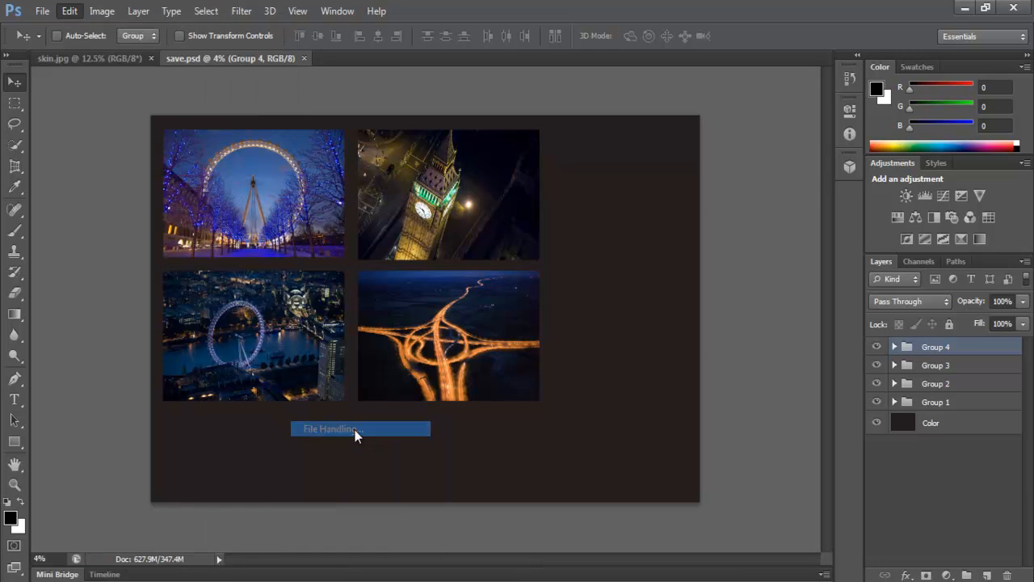
- In File Handling preferences, set recovery information to save every 5 minutes and confirm
click(360, 428)
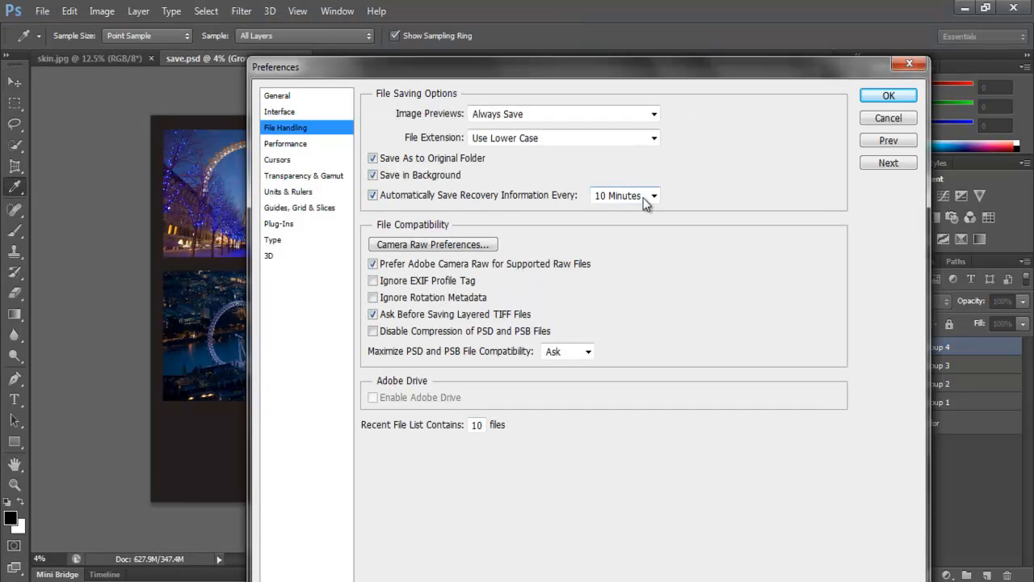
click(618, 194)
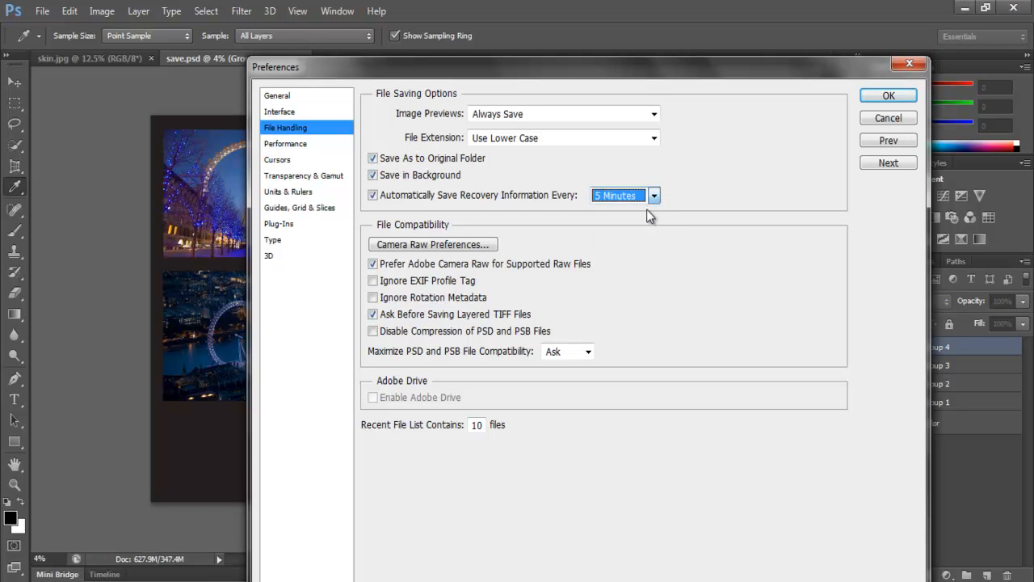
click(889, 95)
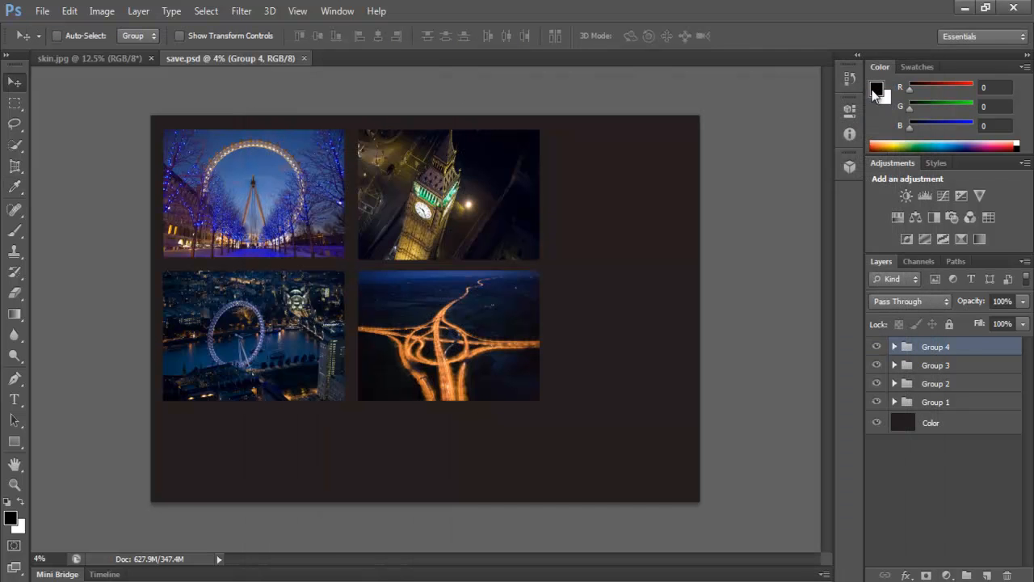
mouse_move(364, 283)
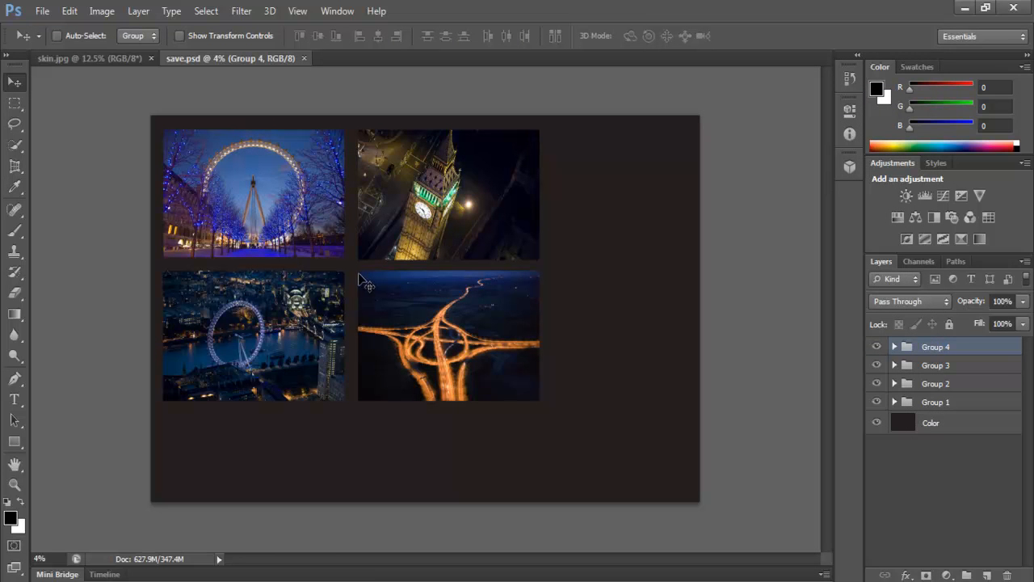
mouse_move(362, 284)
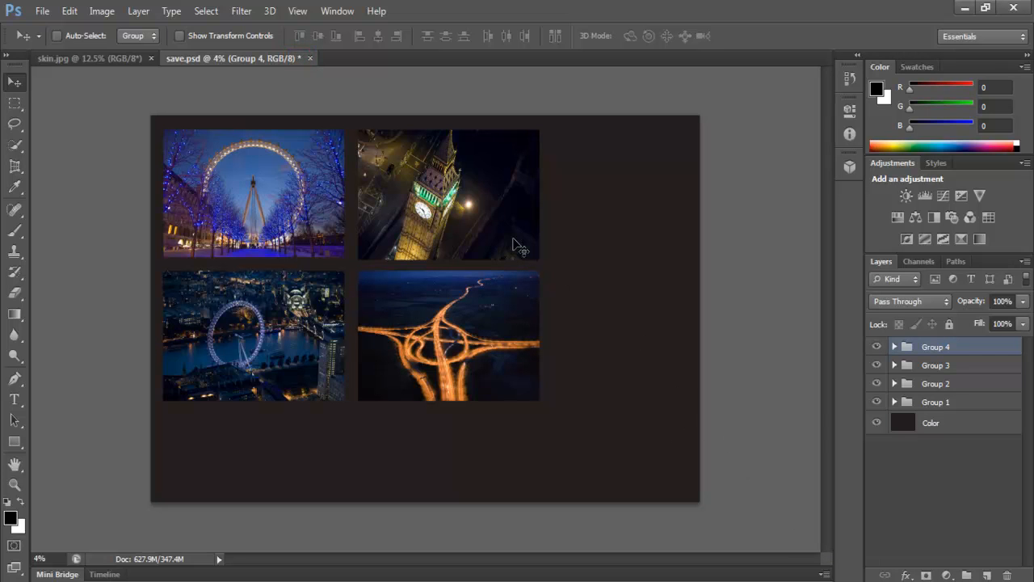
mouse_move(331, 104)
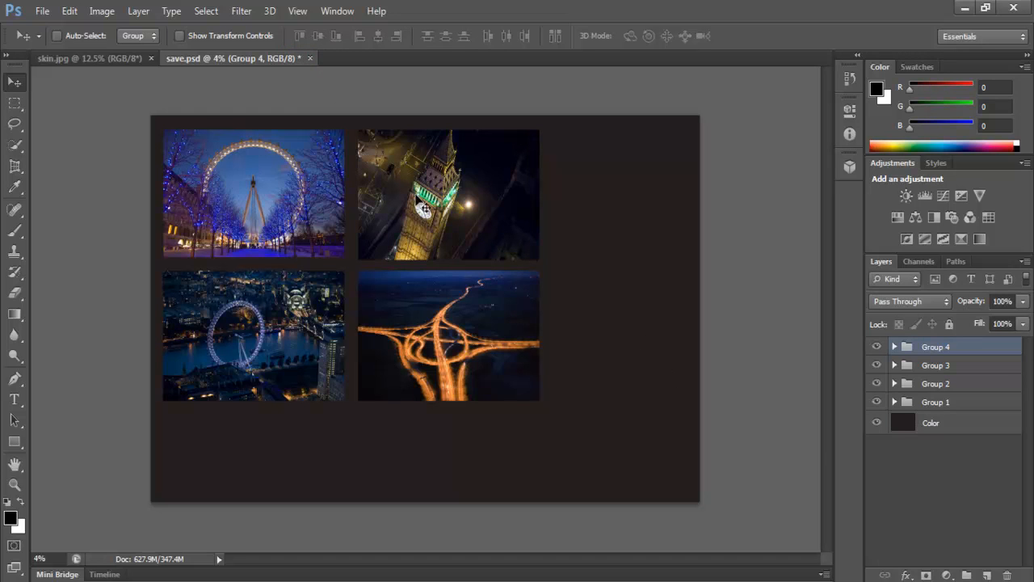
mouse_move(730, 379)
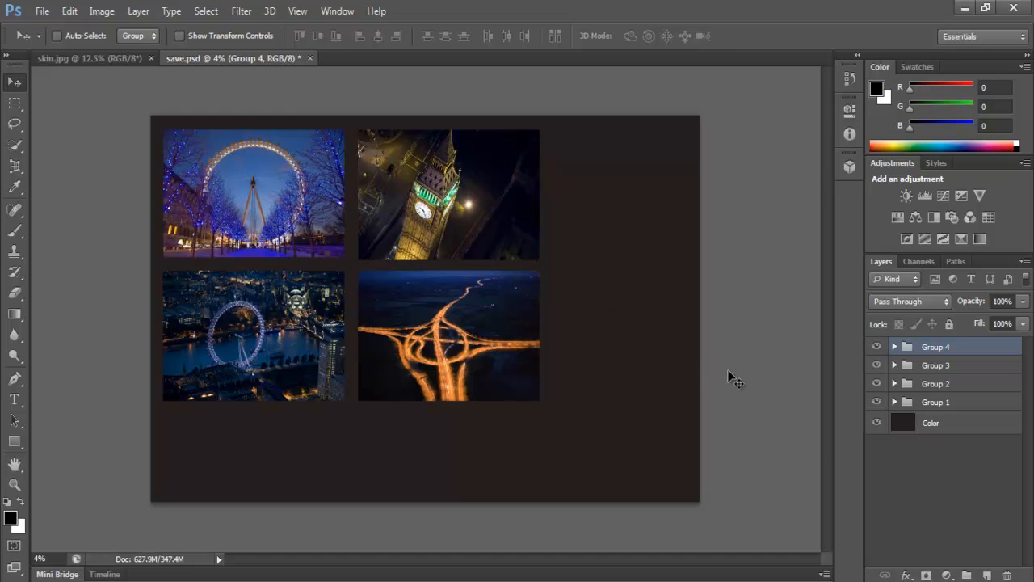
mouse_move(740, 382)
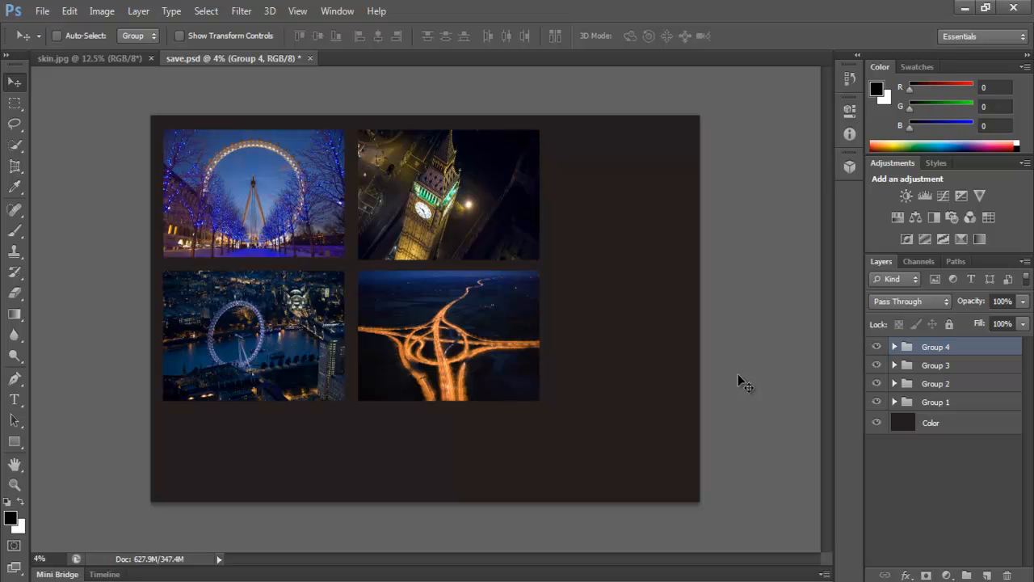
mouse_move(559, 364)
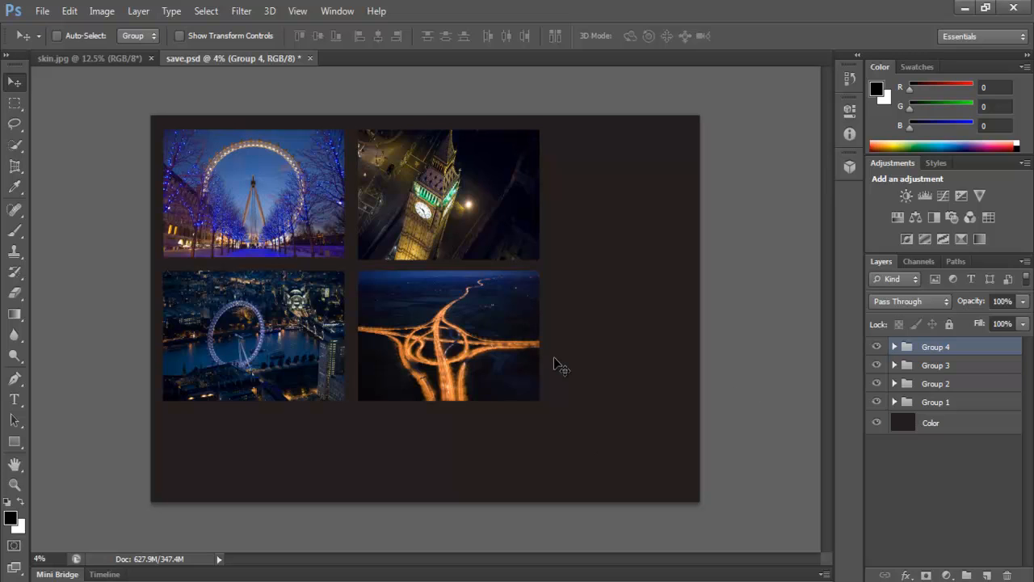
mouse_move(747, 365)
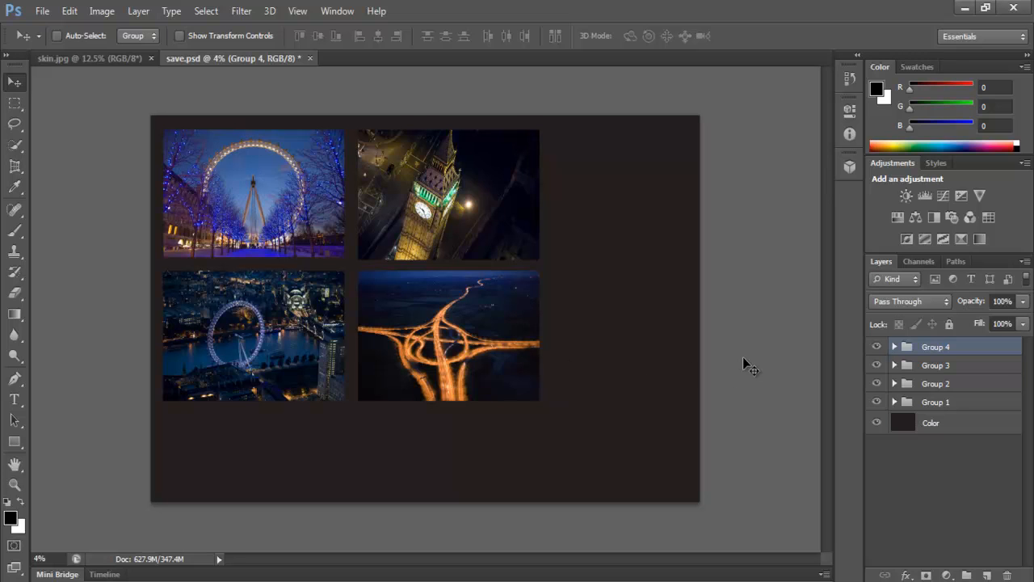